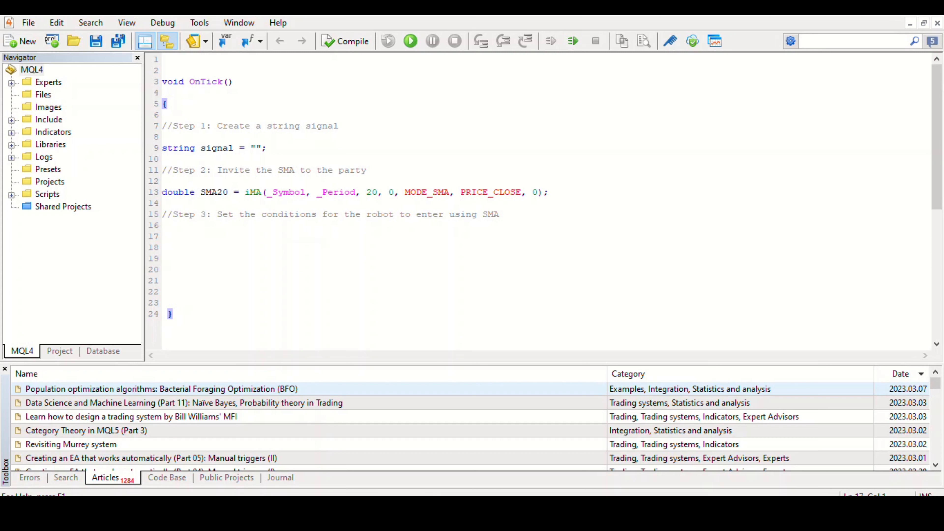
left_click(163, 236)
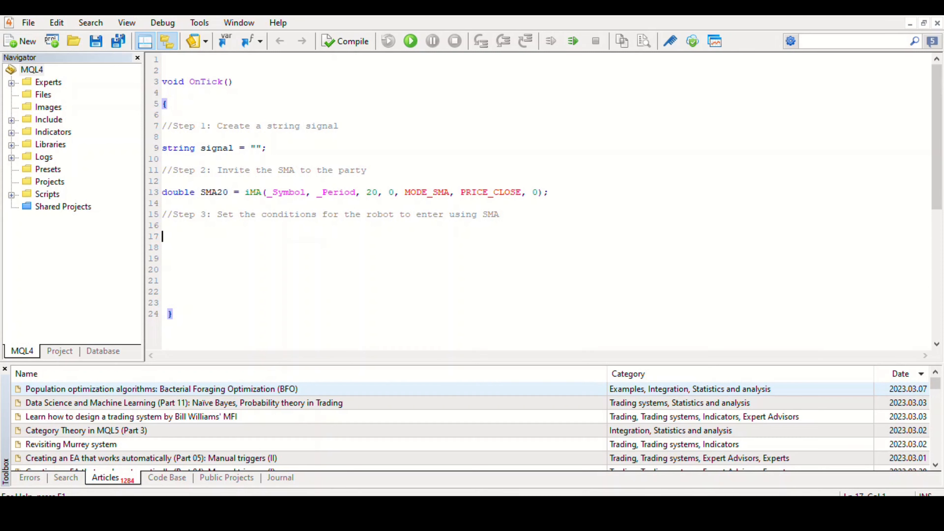